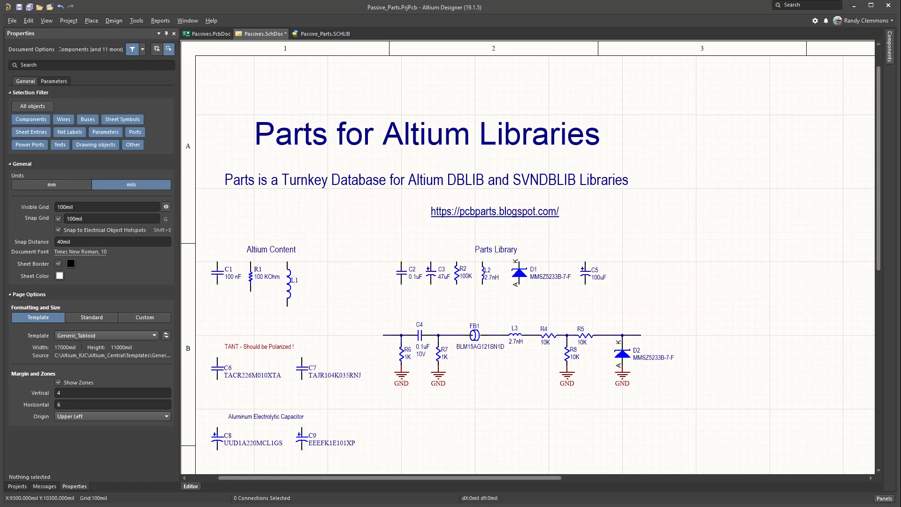
mouse_move(449, 221)
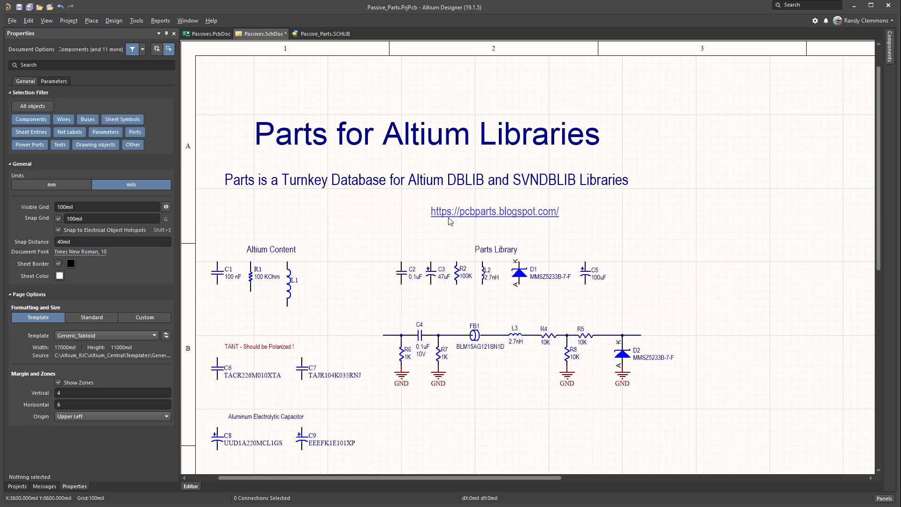
mouse_move(281, 216)
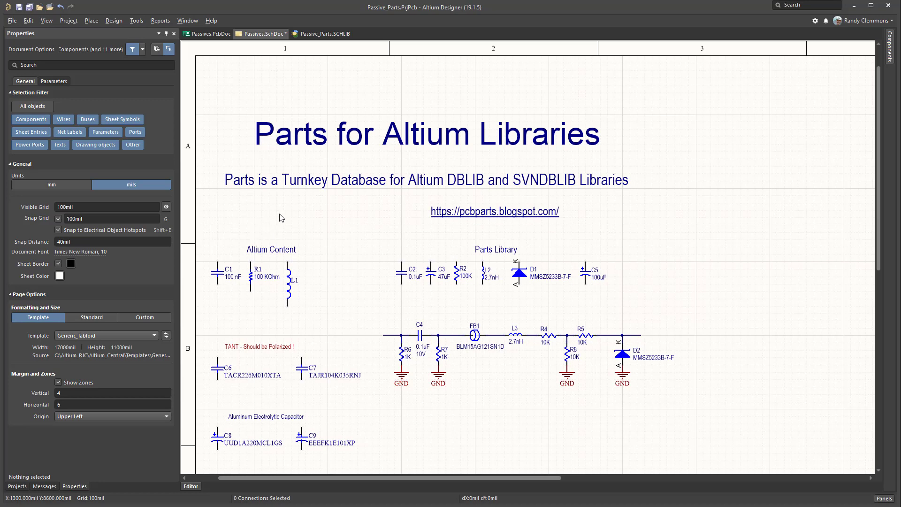
mouse_move(488, 197)
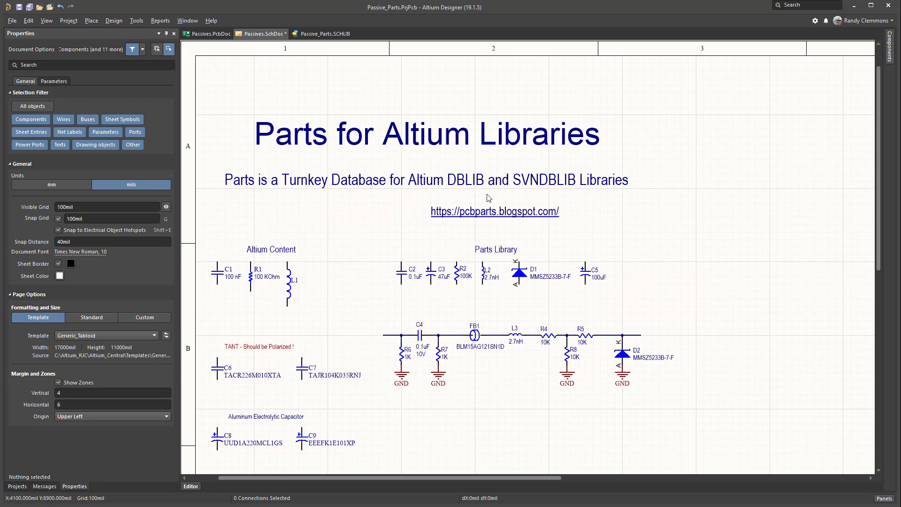
mouse_move(489, 221)
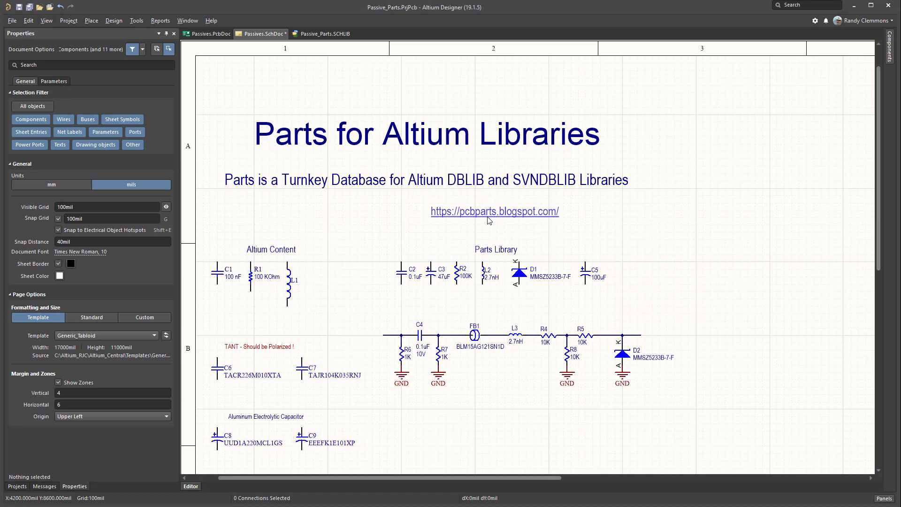
mouse_move(488, 219)
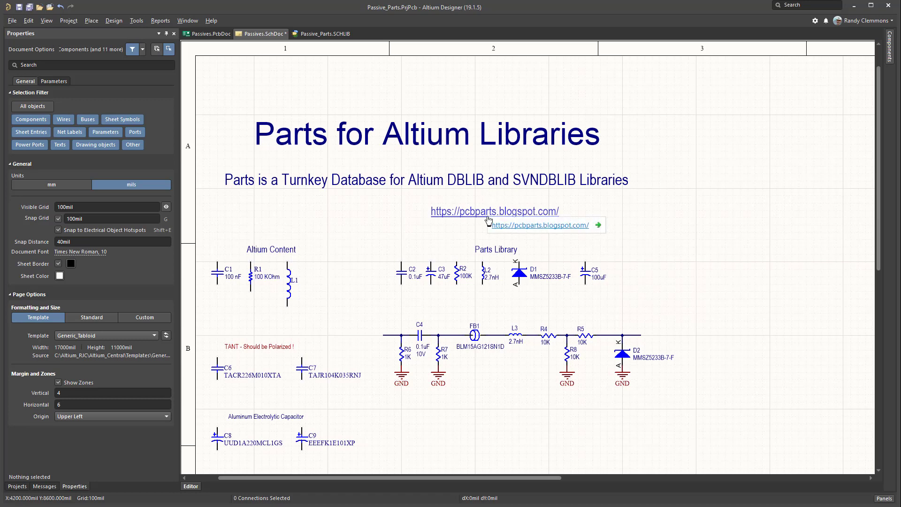
Follow the schematic's Parts blog link to its Download Parts page and reach the 32/64-bit download links
click(496, 211)
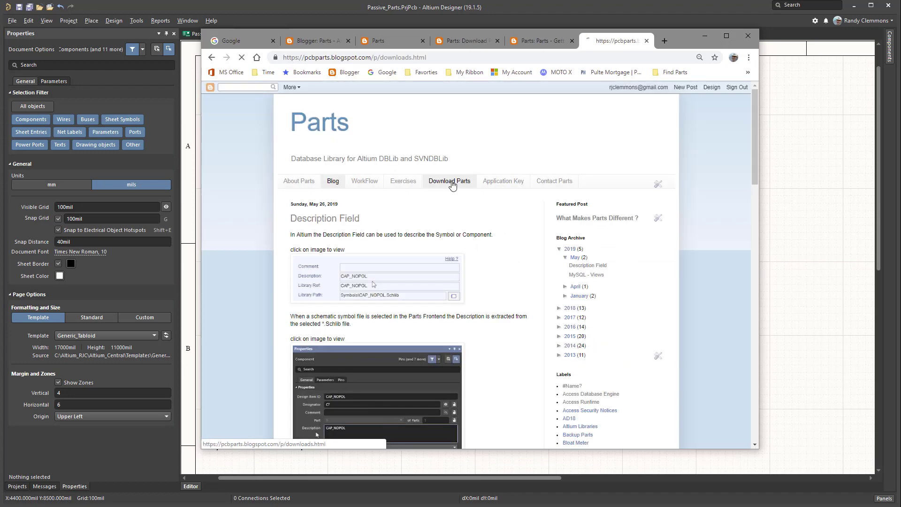
click(449, 181)
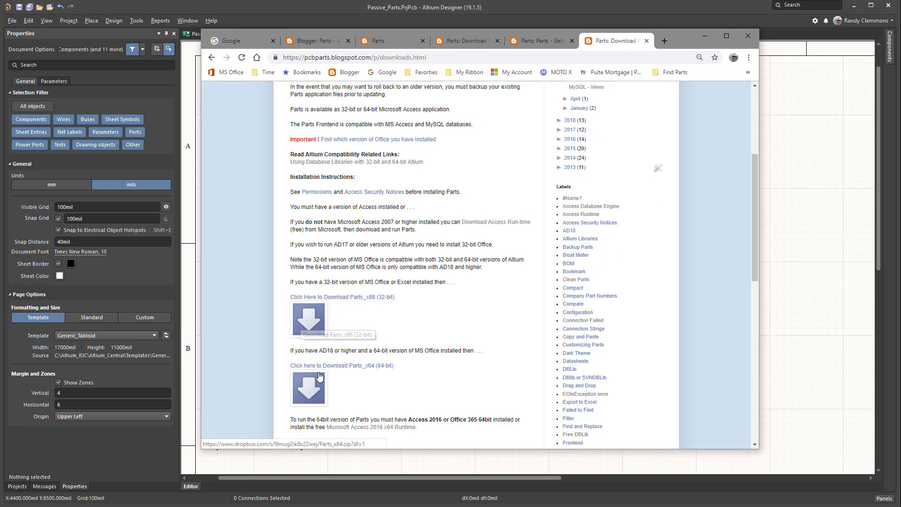
mouse_move(320, 390)
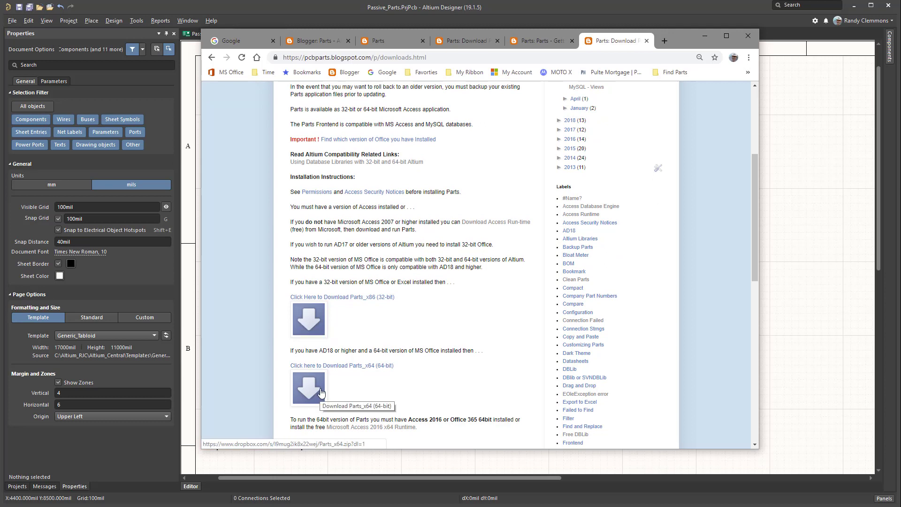
mouse_move(339, 334)
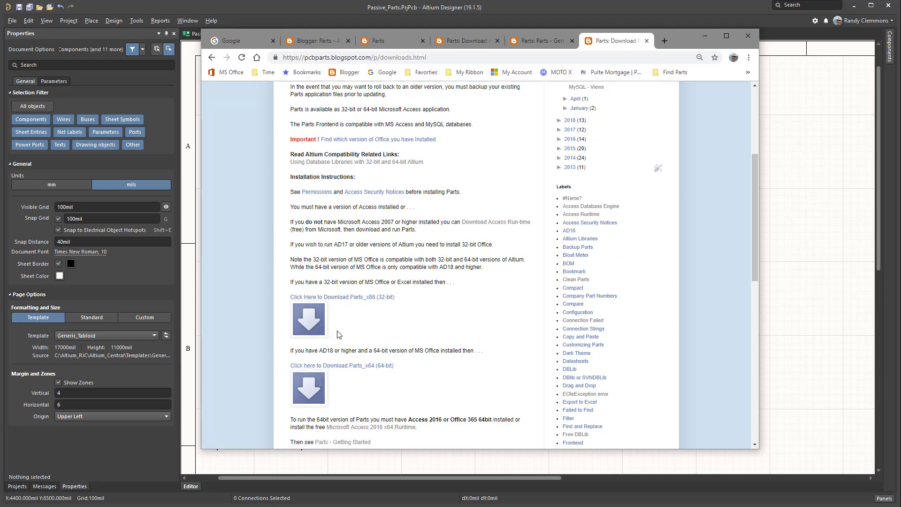
mouse_move(374, 152)
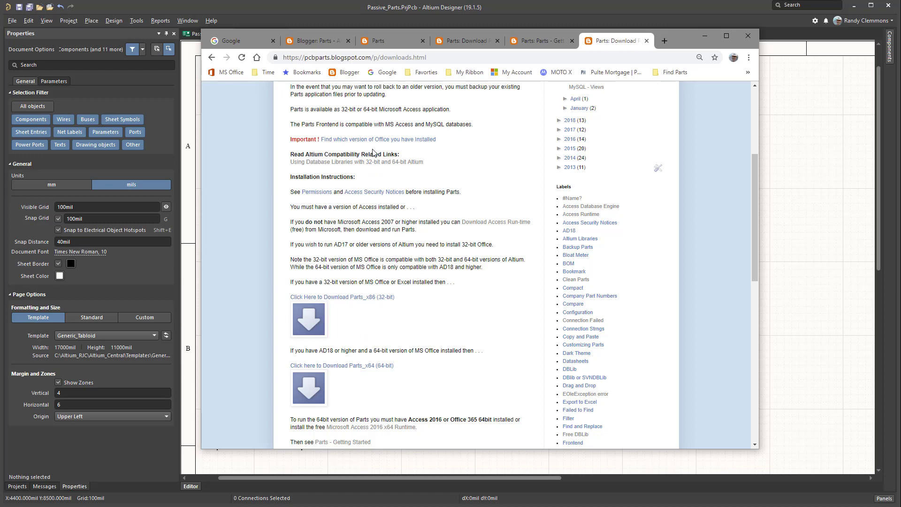
mouse_move(402, 186)
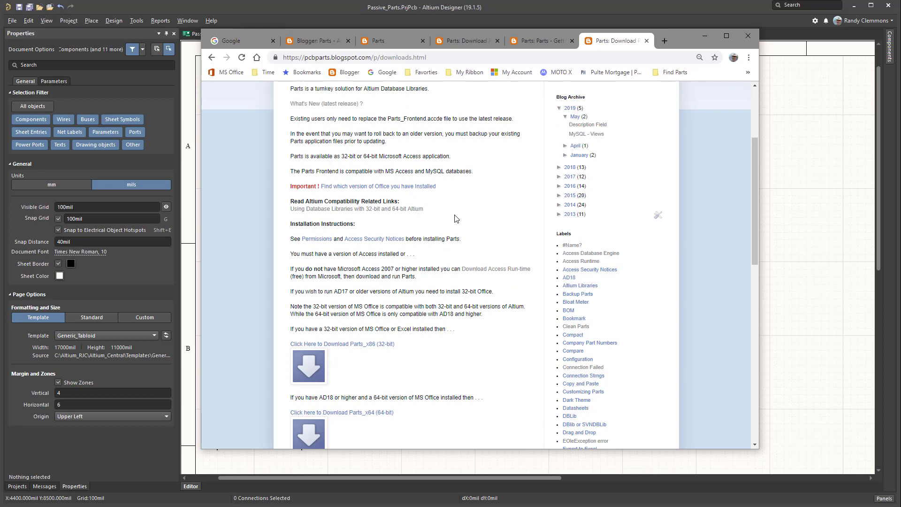
mouse_move(465, 261)
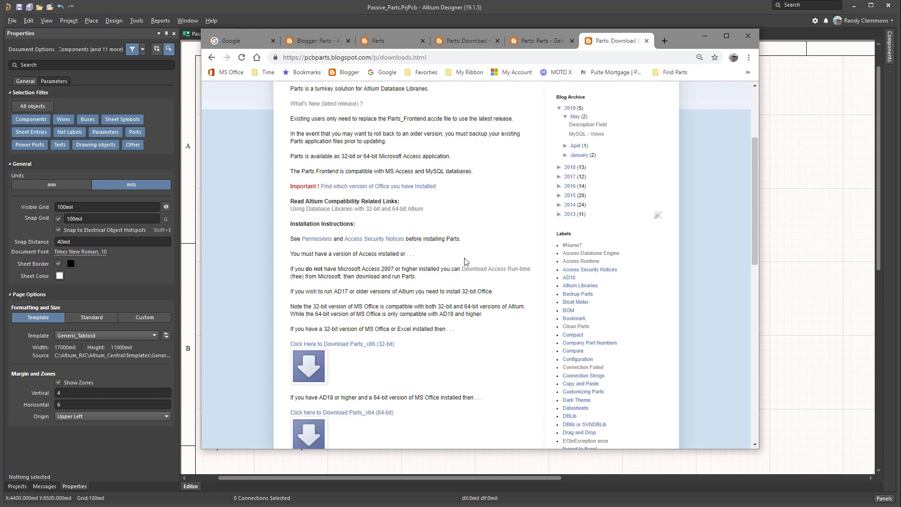
scroll(down, 3)
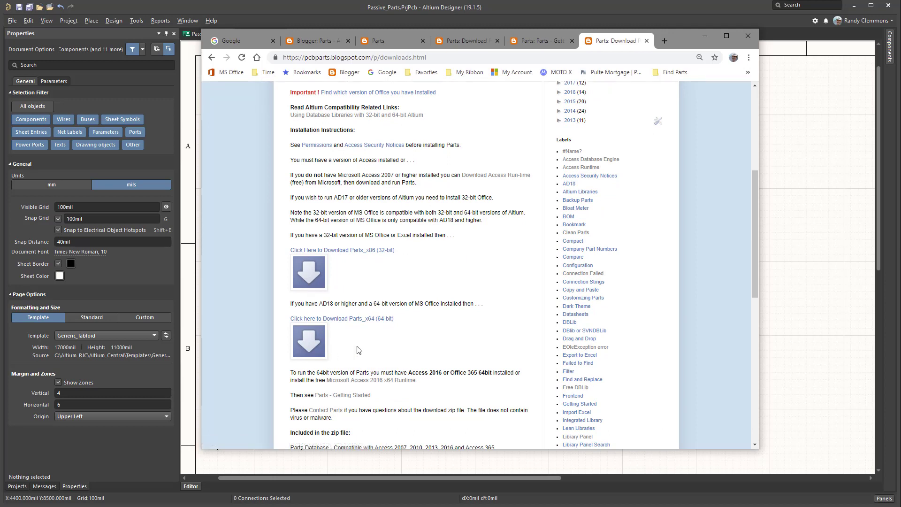
mouse_move(309, 348)
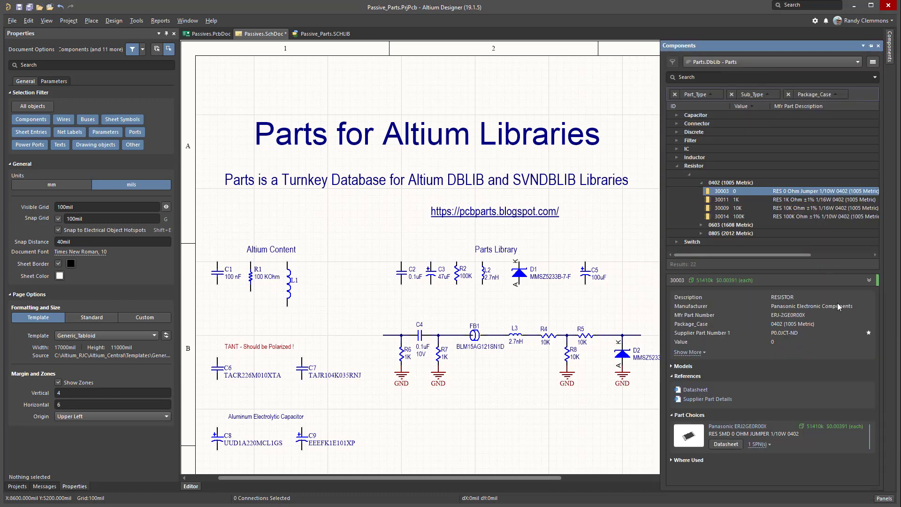
Bring up File-based Libraries Preferences from the Components panel menu for Parts.DbLib
click(886, 62)
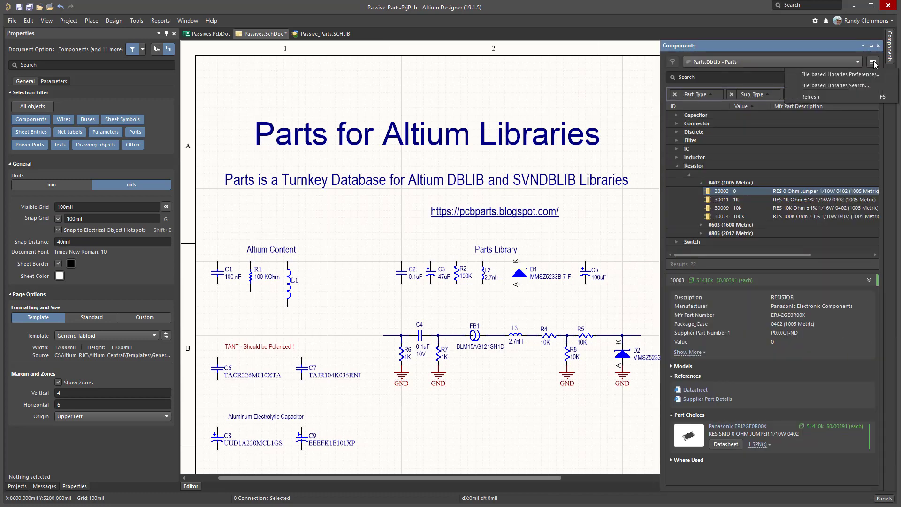
mouse_move(848, 79)
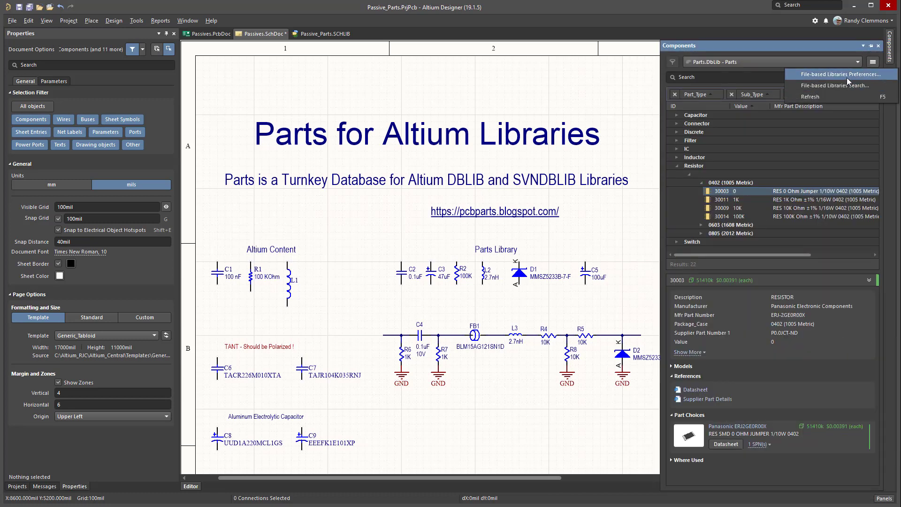
click(839, 74)
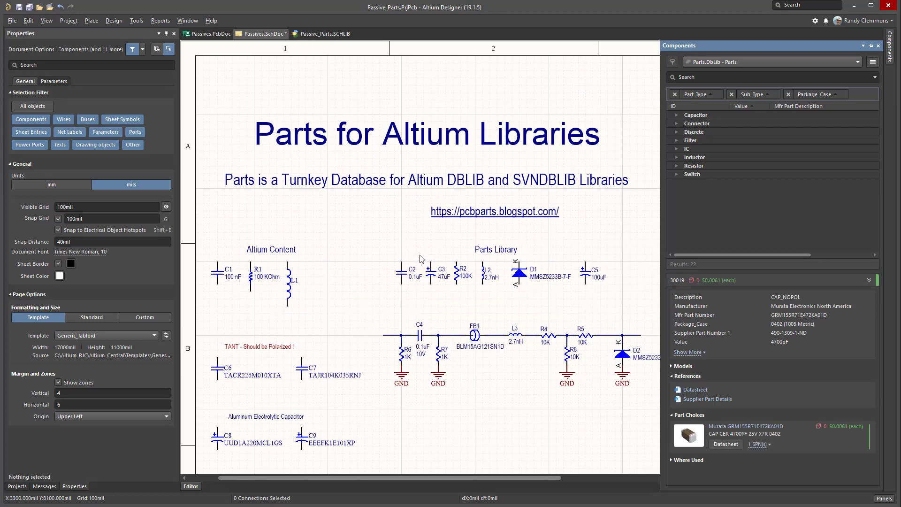
mouse_move(464, 304)
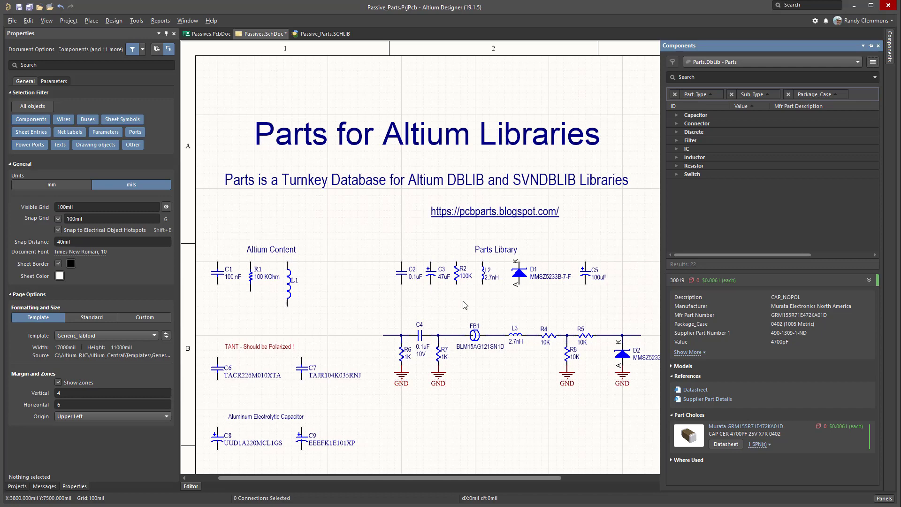
mouse_move(405, 287)
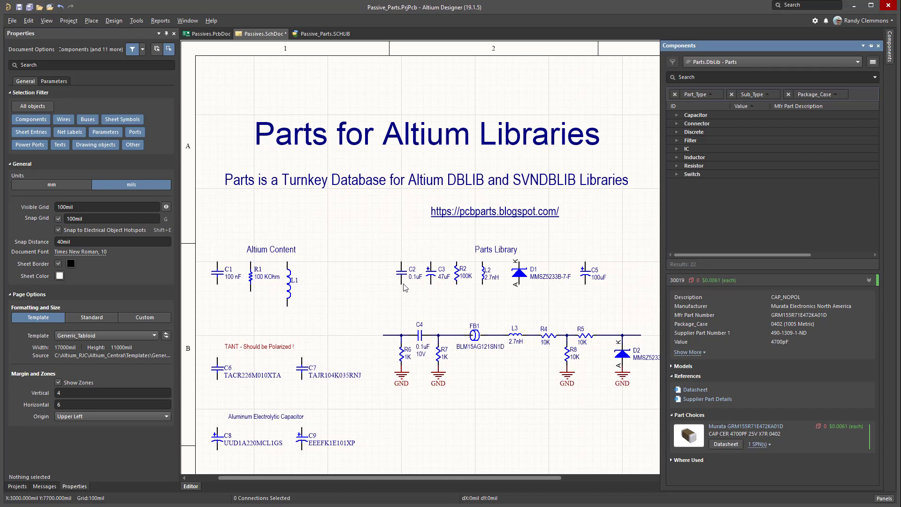
mouse_move(627, 289)
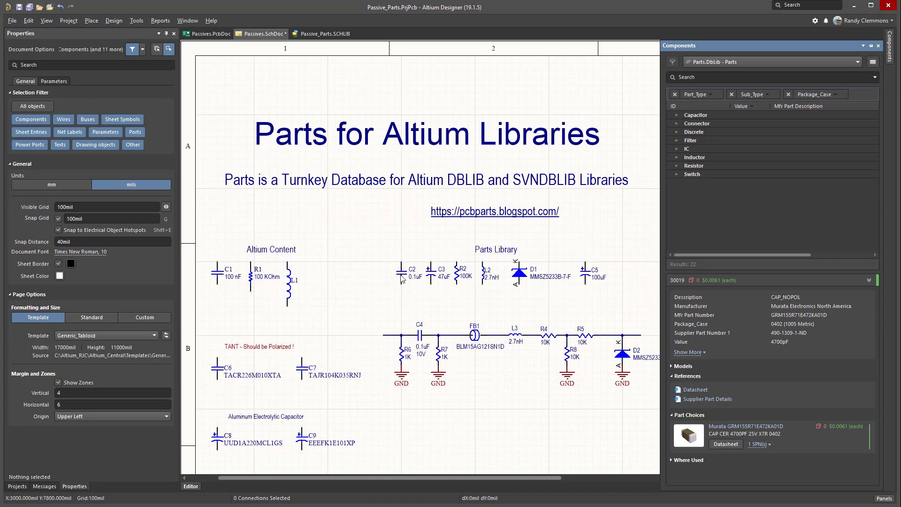
mouse_move(490, 279)
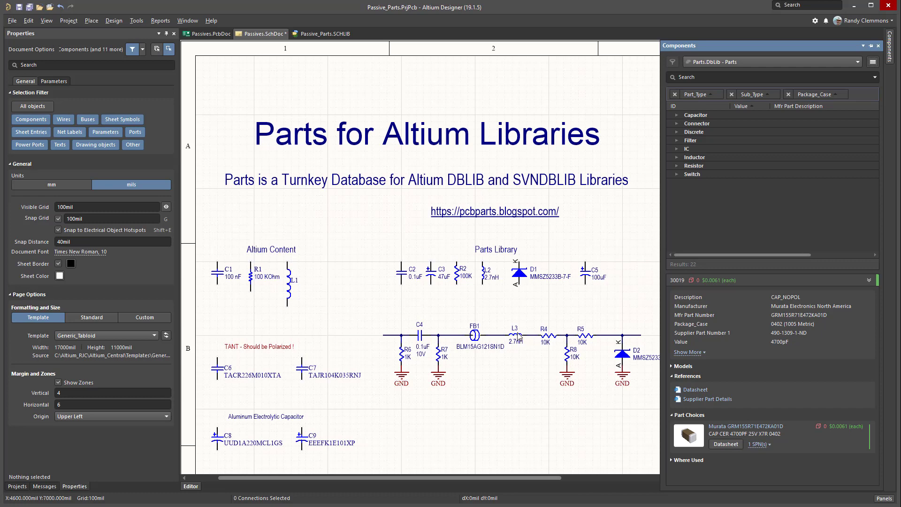
mouse_move(415, 356)
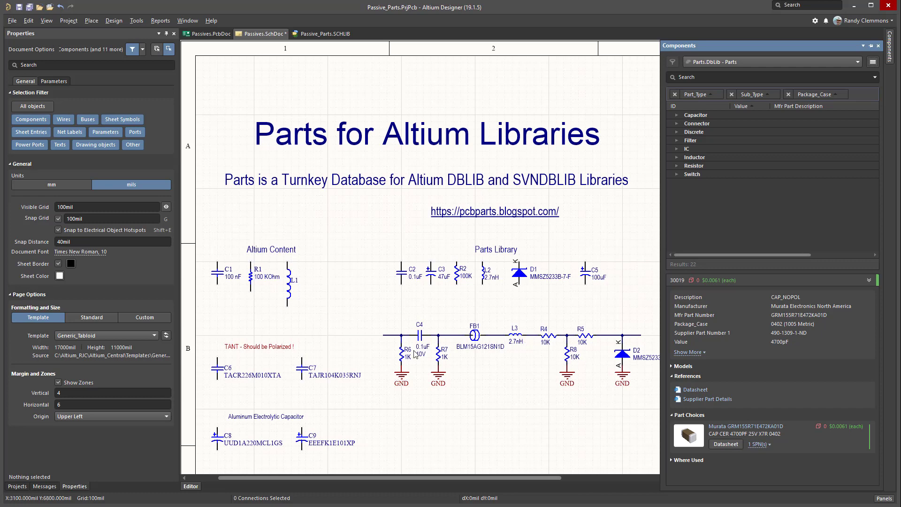
mouse_move(457, 360)
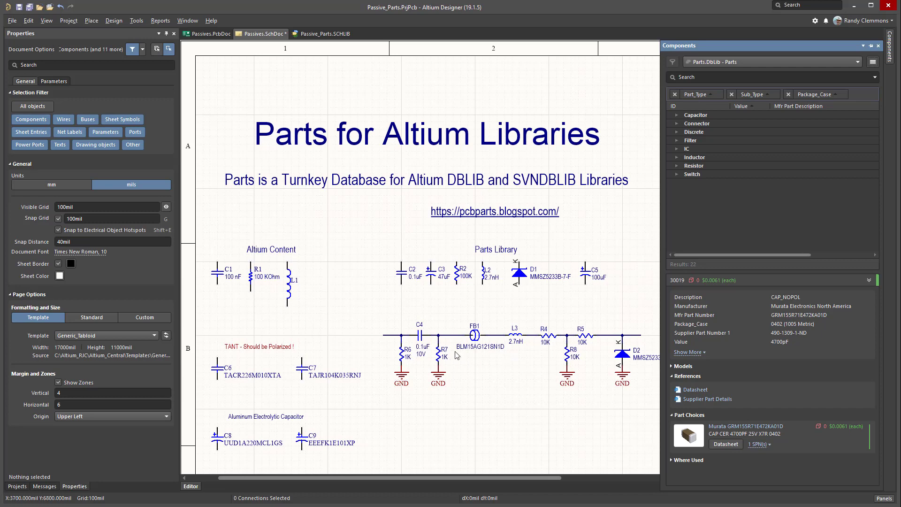
mouse_move(353, 328)
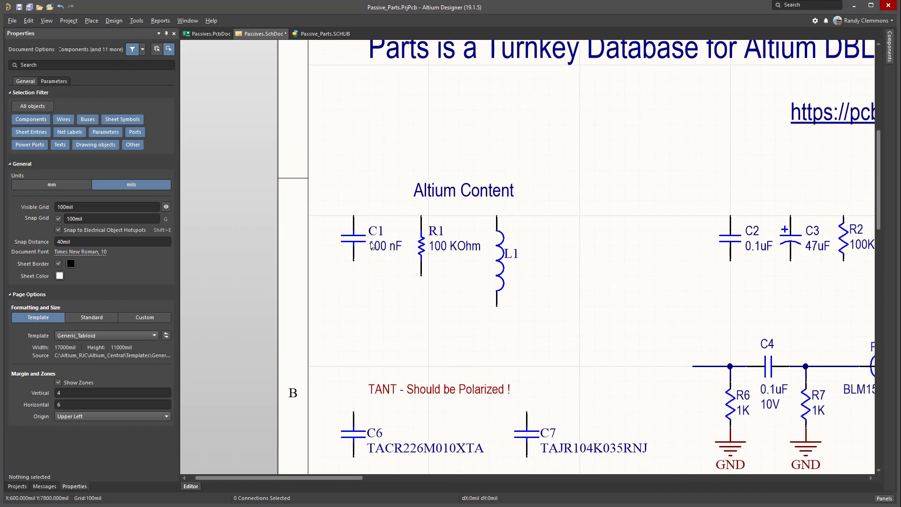
mouse_move(465, 274)
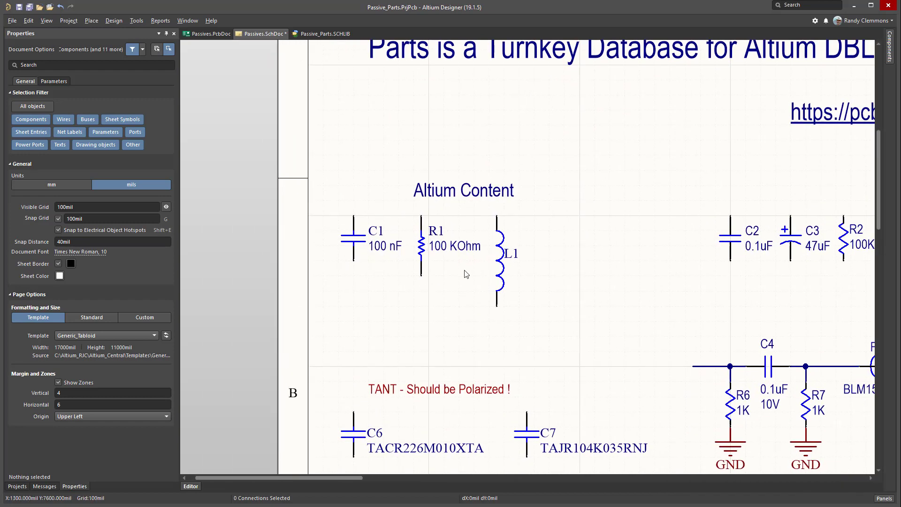
mouse_move(460, 268)
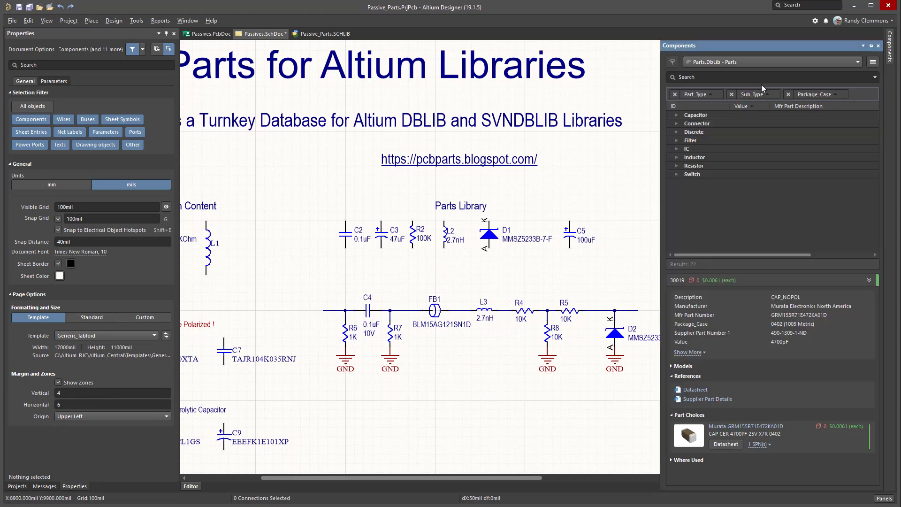
mouse_move(472, 25)
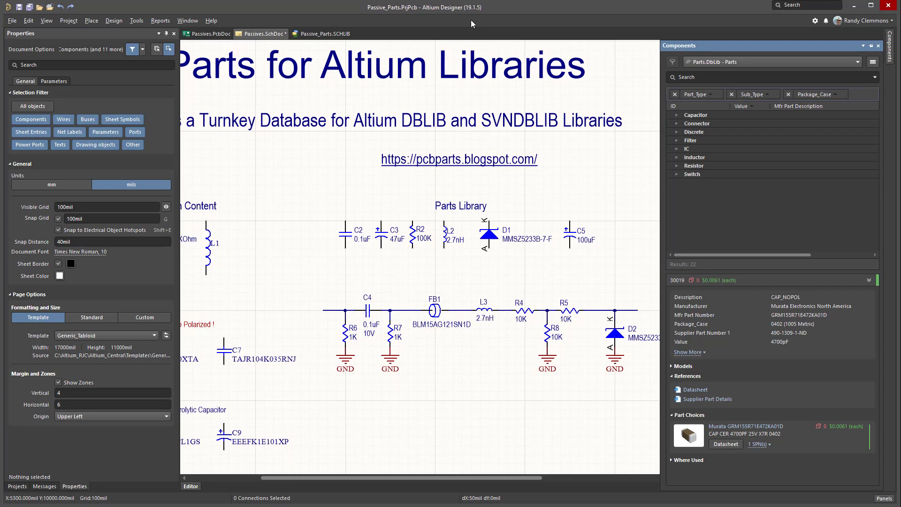
mouse_move(578, 203)
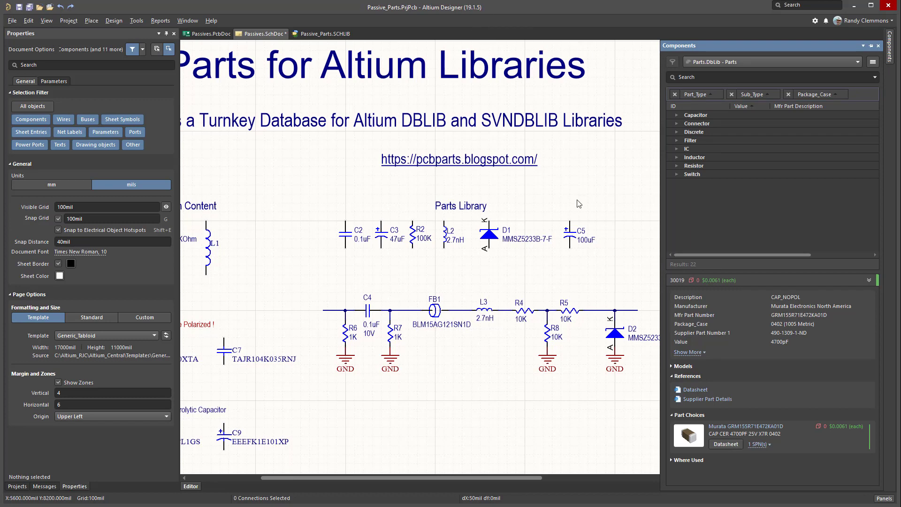
mouse_move(573, 201)
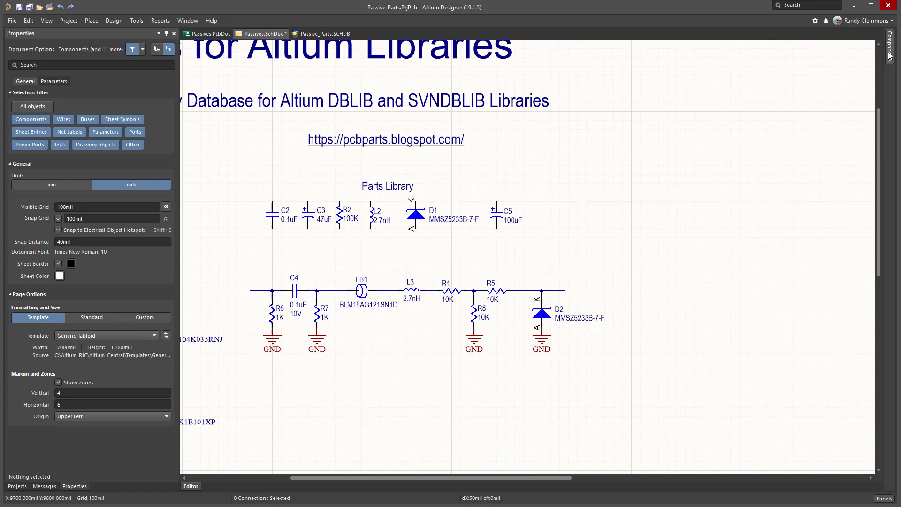
Expand Parts.DbLib Resistor > 0402 to list the 0, 1K, 10K and 100K resistors
click(893, 46)
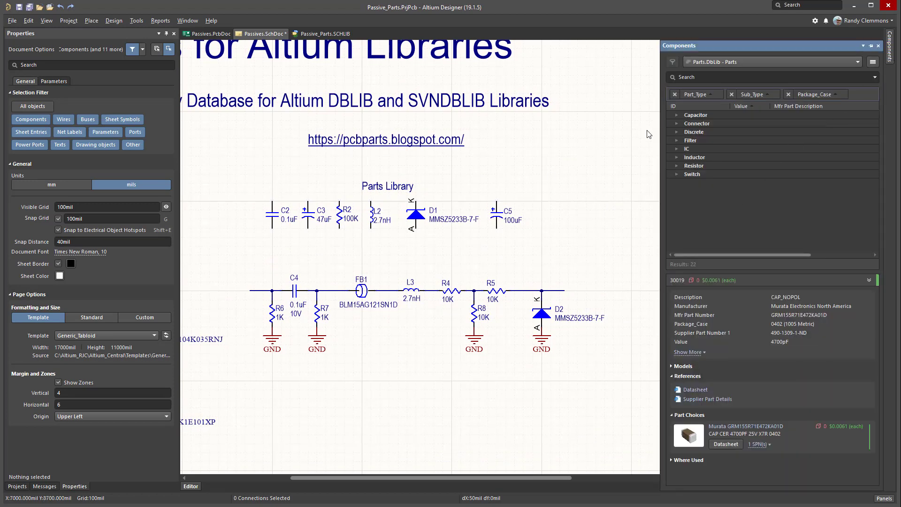
mouse_move(580, 191)
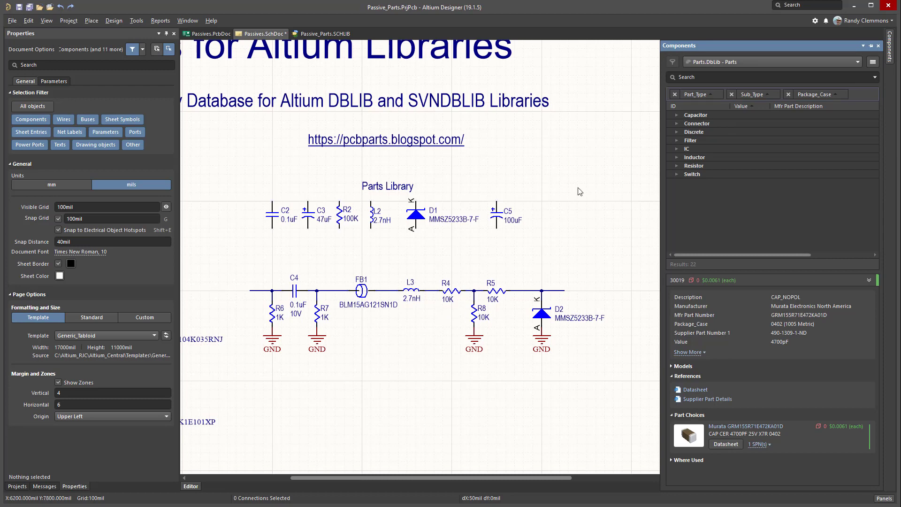
mouse_move(687, 168)
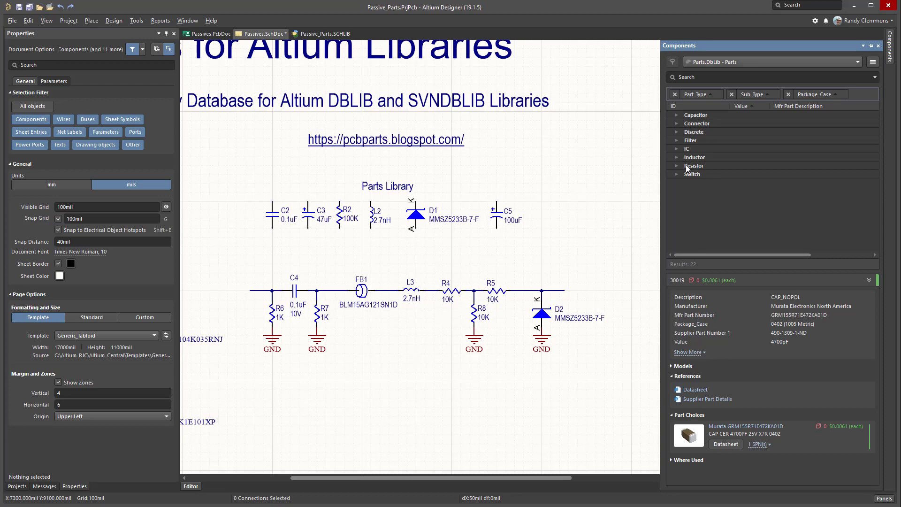
click(694, 165)
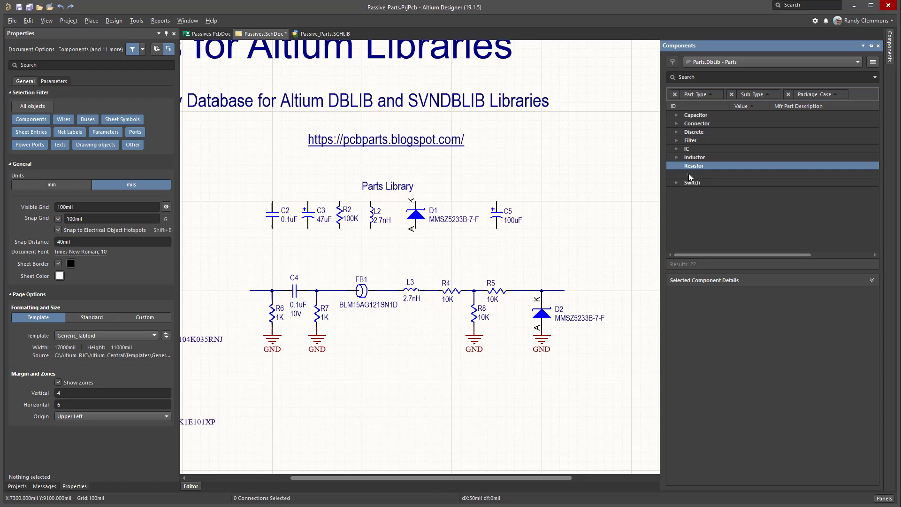
click(676, 166)
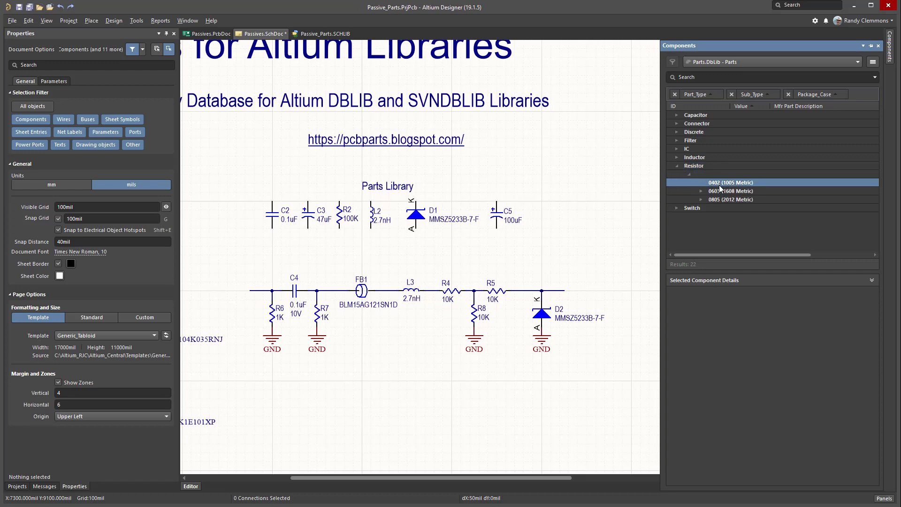
click(689, 182)
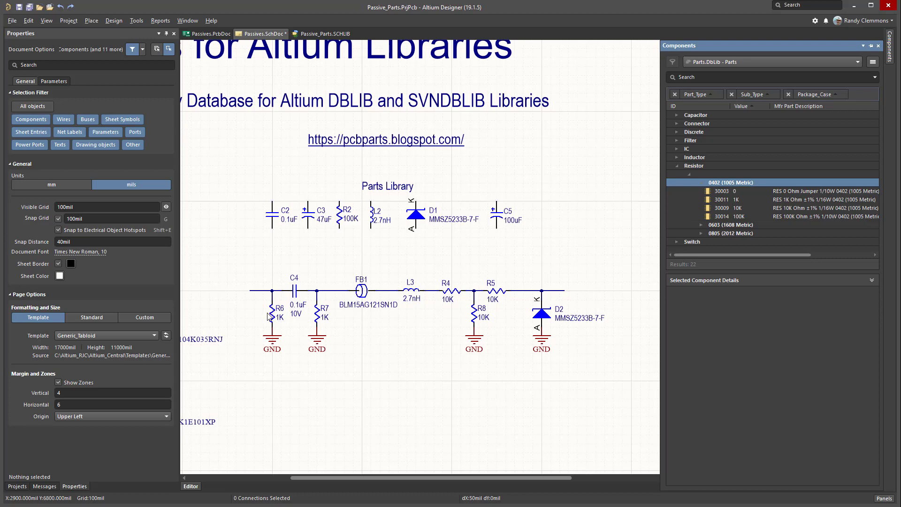
Select 1K resistors R6 and R7 (Design Item ID 30011) and re-dock the Components panel beside the schematic
click(271, 317)
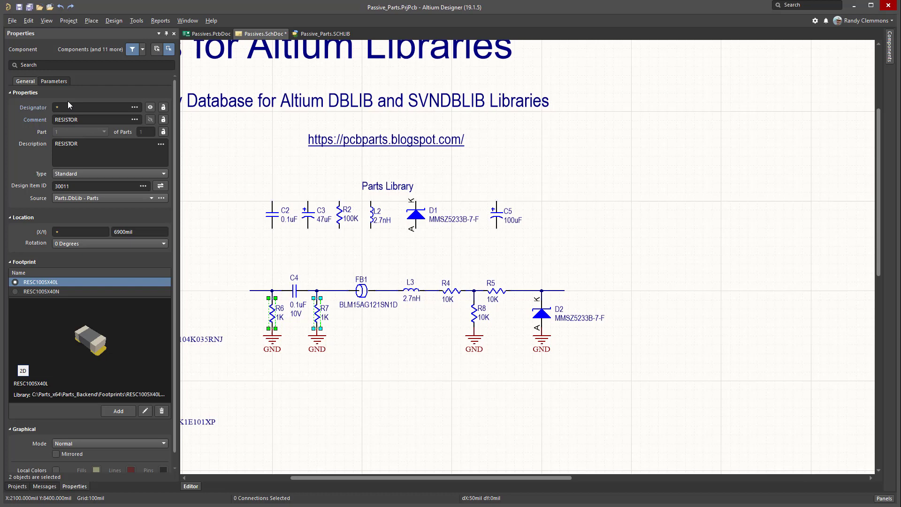
mouse_move(481, 323)
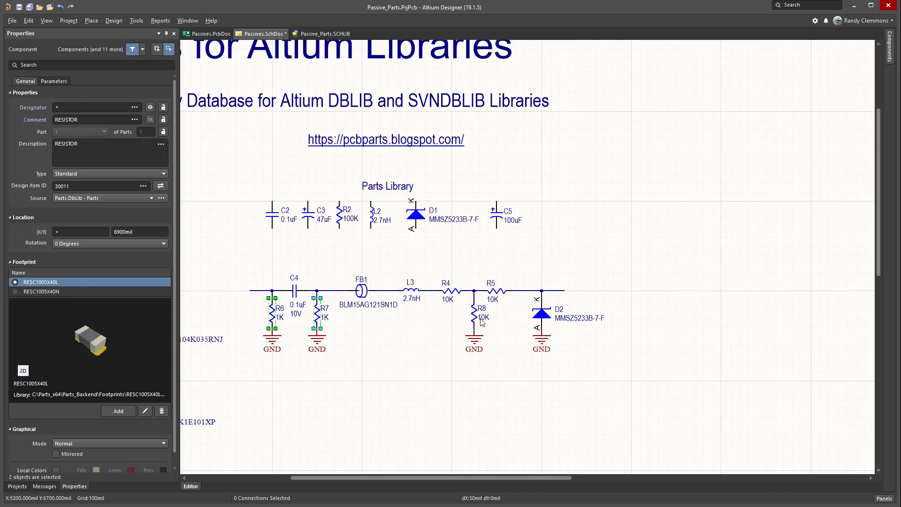
mouse_move(339, 304)
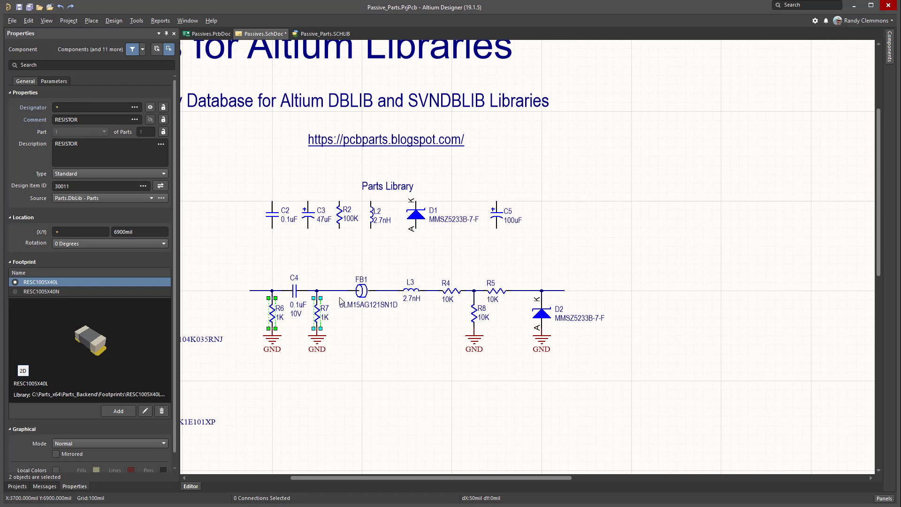
mouse_move(892, 77)
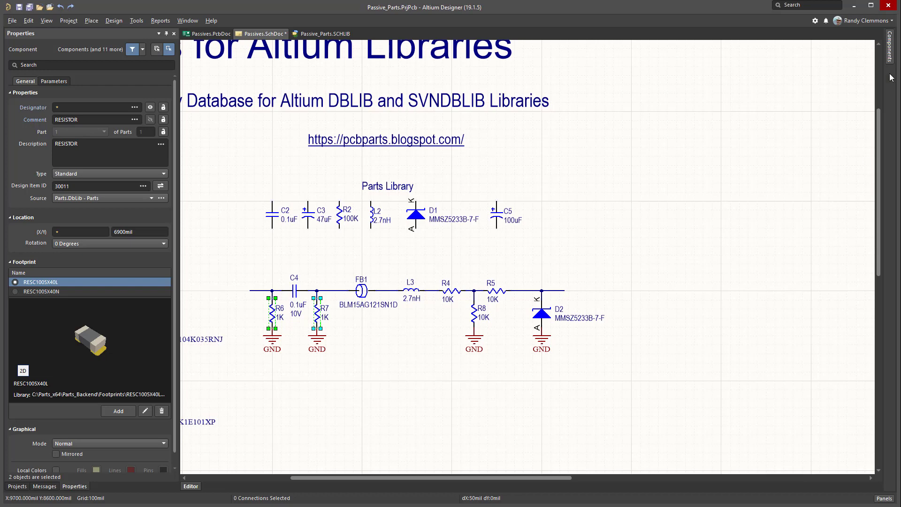
click(894, 51)
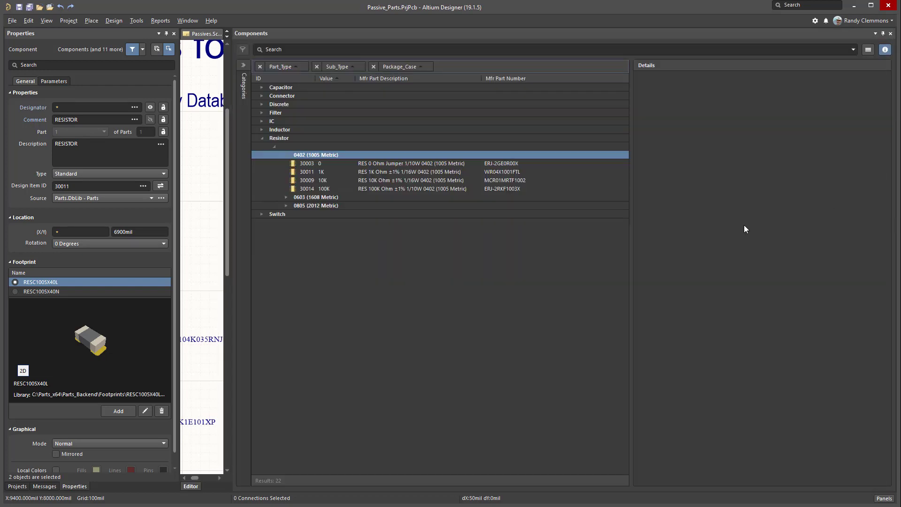
mouse_move(570, 98)
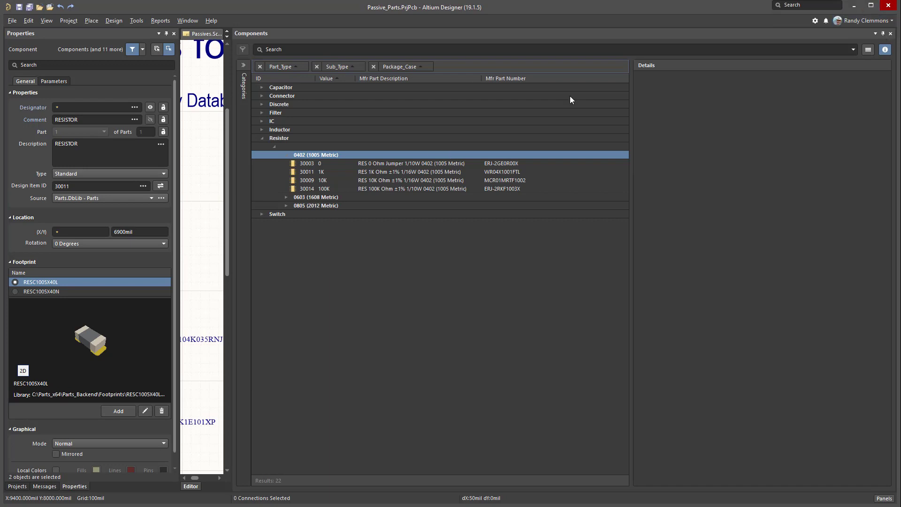
mouse_move(232, 119)
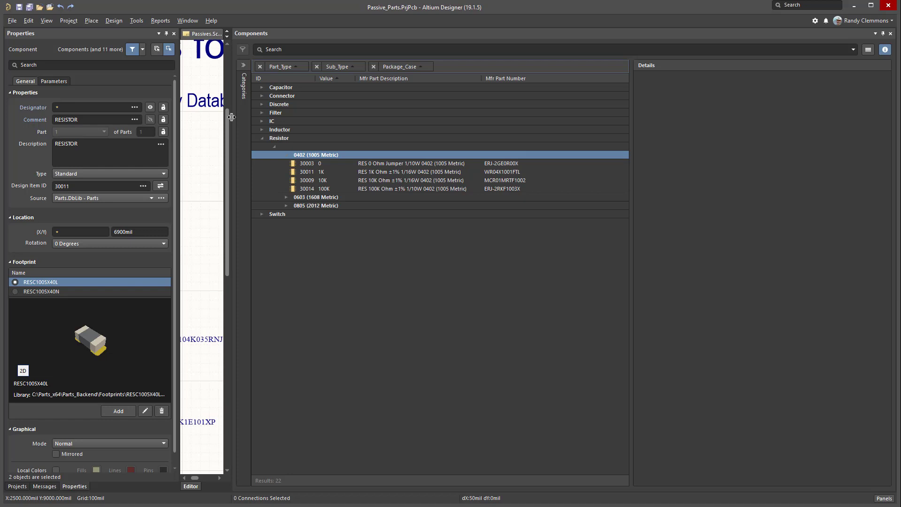
click(259, 34)
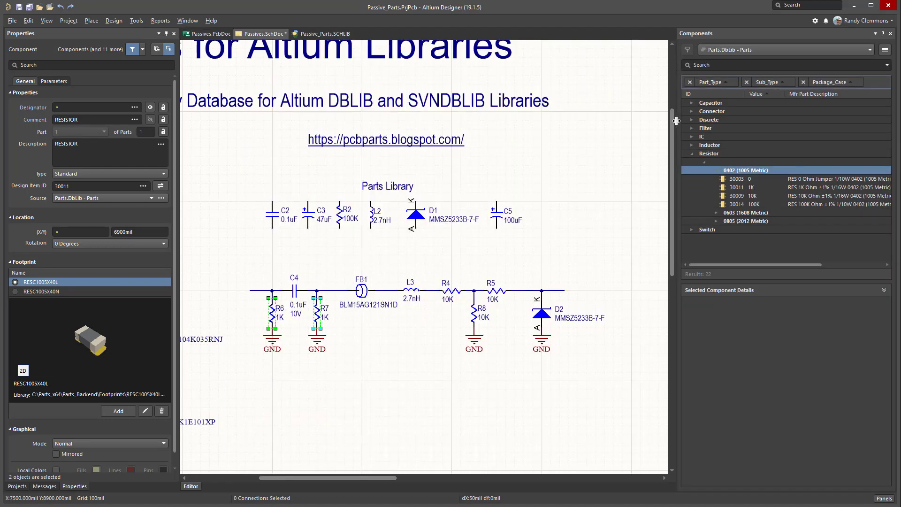
mouse_move(327, 321)
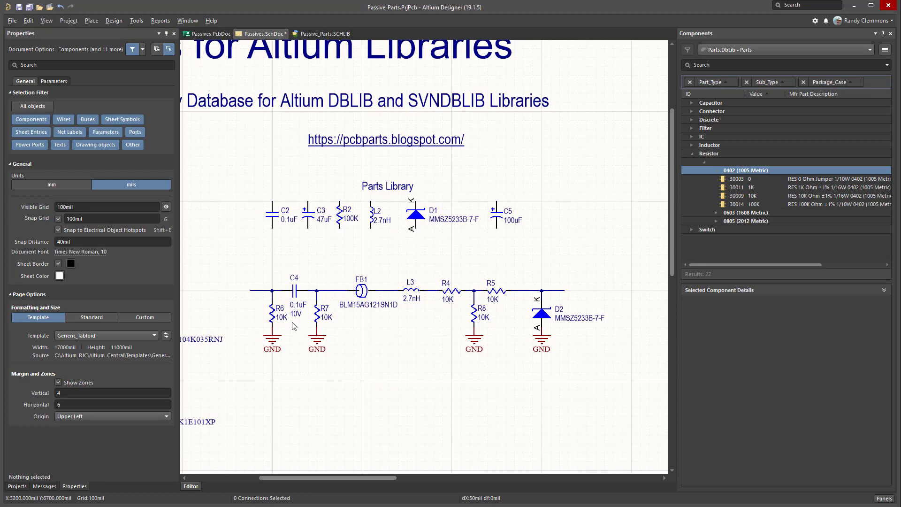
mouse_move(444, 283)
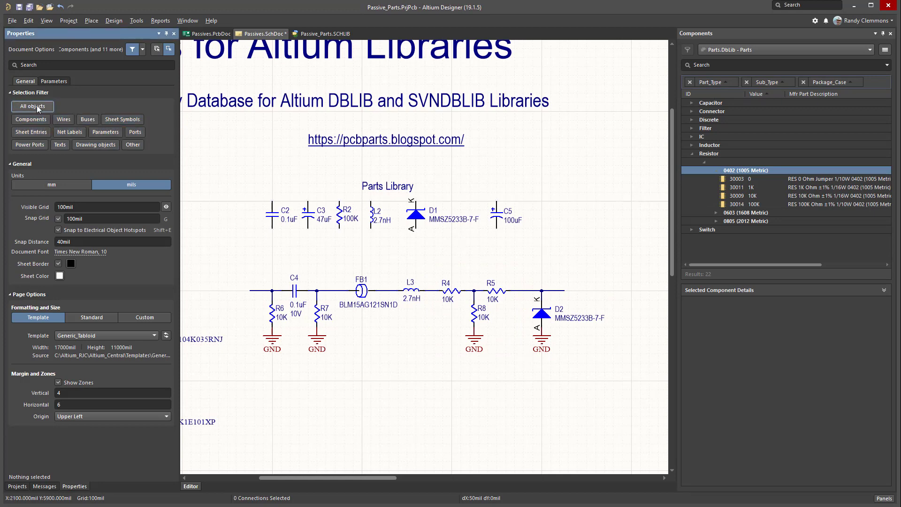
Deselect after switching R6 and R7 to the 10K part, Design Item ID 30009
click(31, 119)
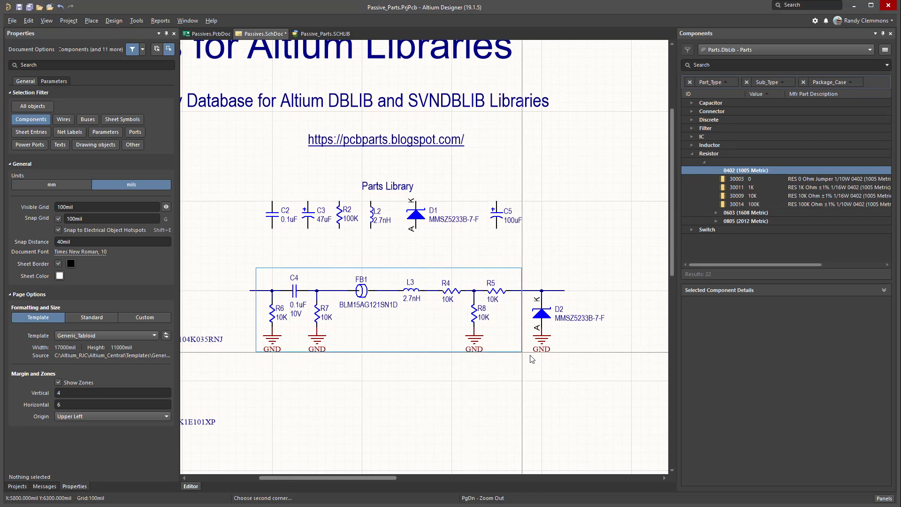
Box-select the lower filter chain parts C4, FB1, L3, R4–R8 and D2 for replacement with 1K resistors
drag(252, 267, 531, 362)
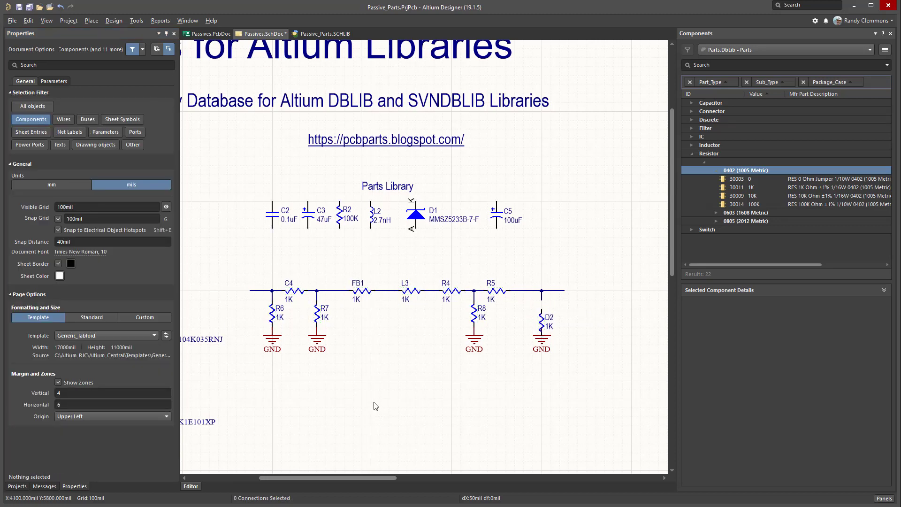
mouse_move(529, 308)
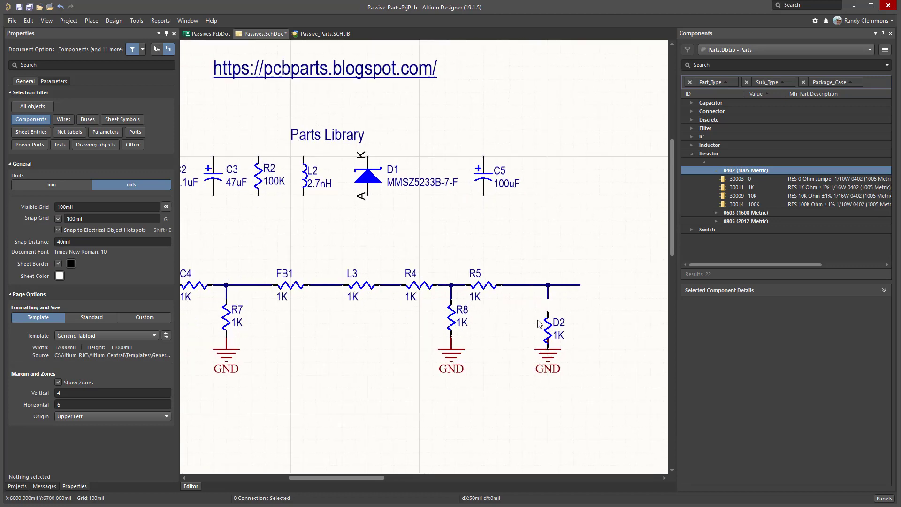
Place the 10K resistor (ID 30009) over R6 and R7 in the 1K filter chain
click(546, 329)
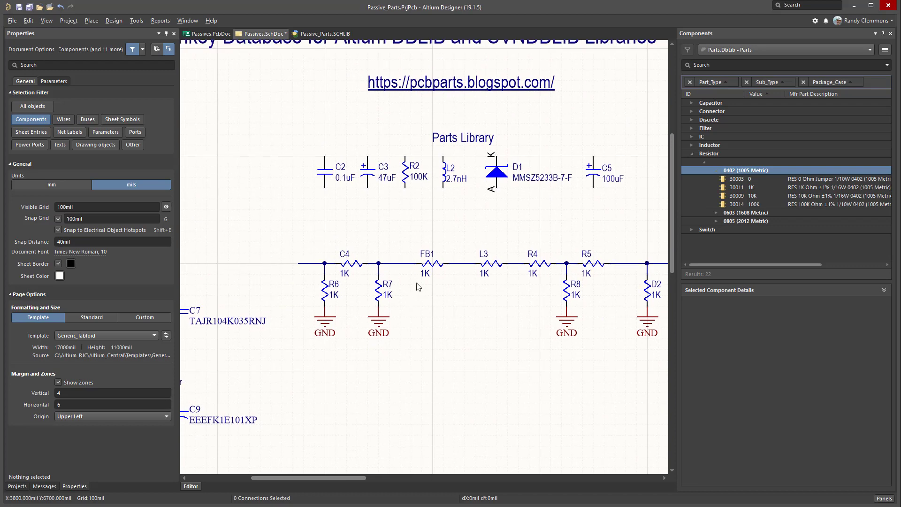
mouse_move(404, 294)
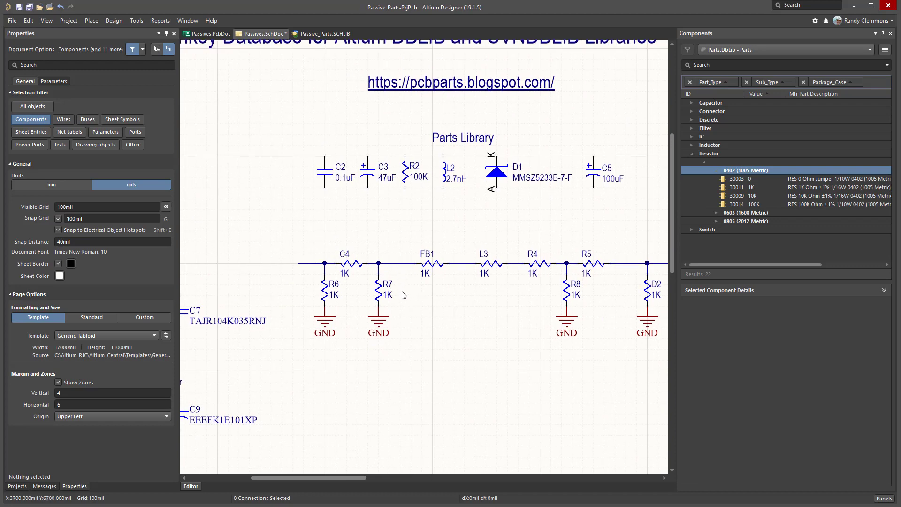
mouse_move(323, 300)
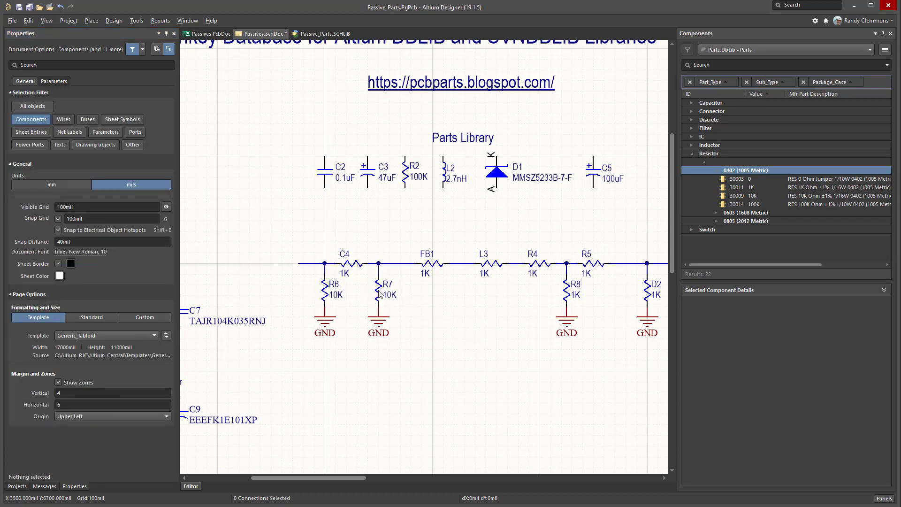
Use Find Similar Objects on R7 with Value set to Same to gather both 10K resistors R6 and R7
right_click(379, 292)
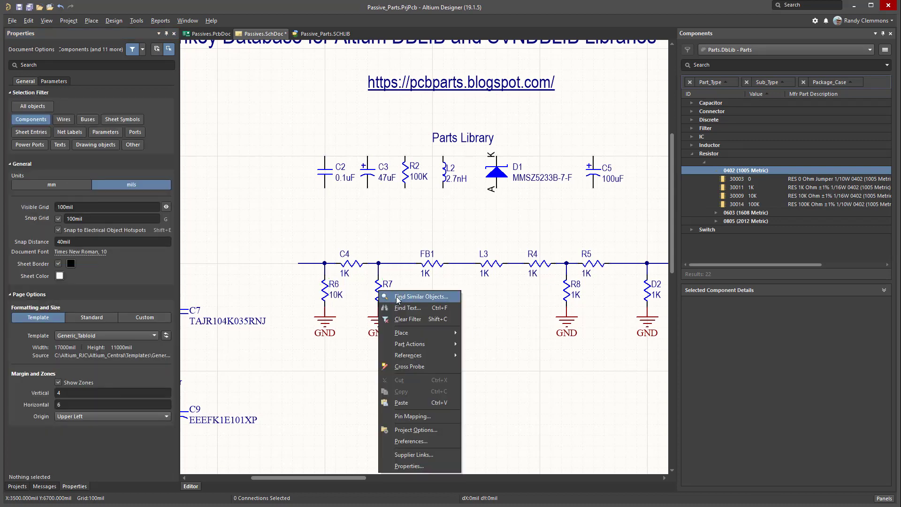
click(421, 296)
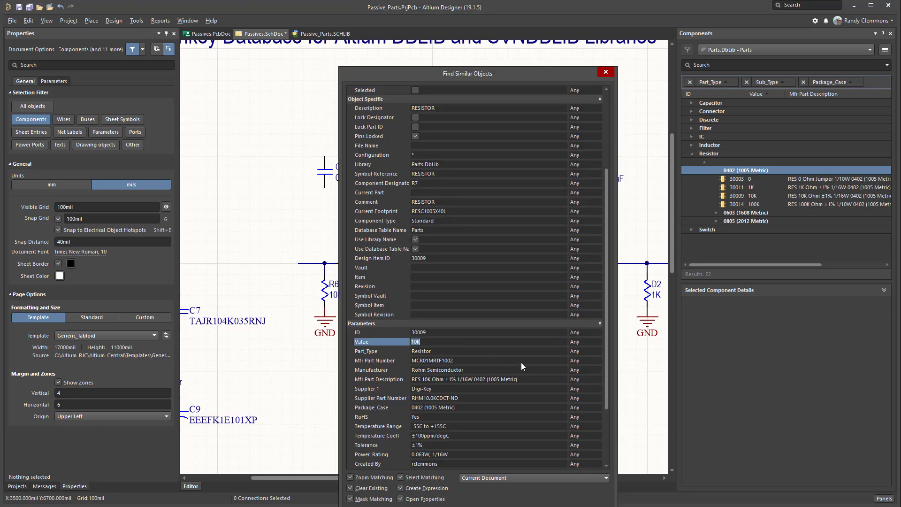
click(372, 407)
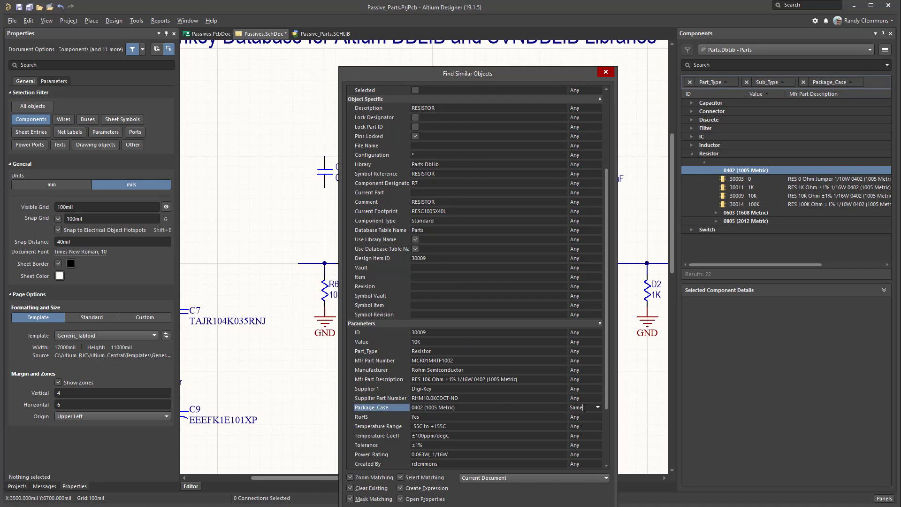
click(379, 341)
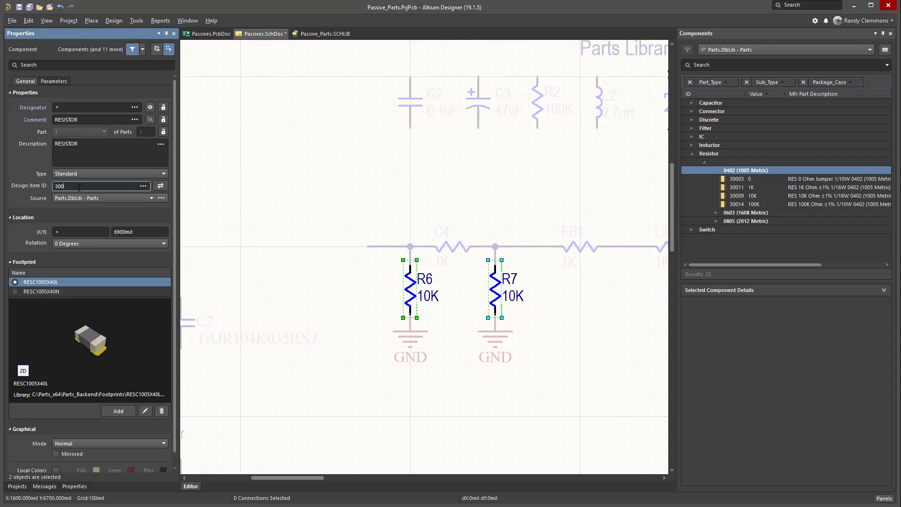
Set the Design Item ID of R6 and R7 to 30011 so they read 1K again
text(30011)
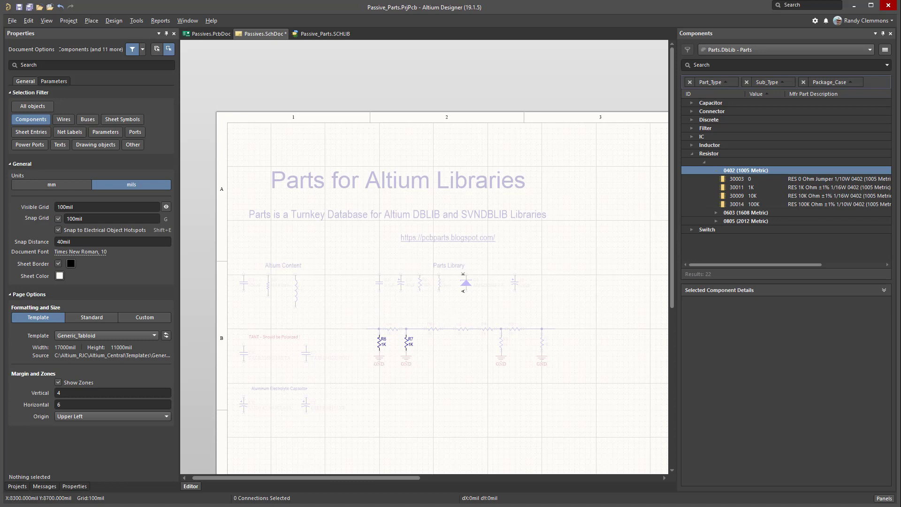
mouse_move(368, 253)
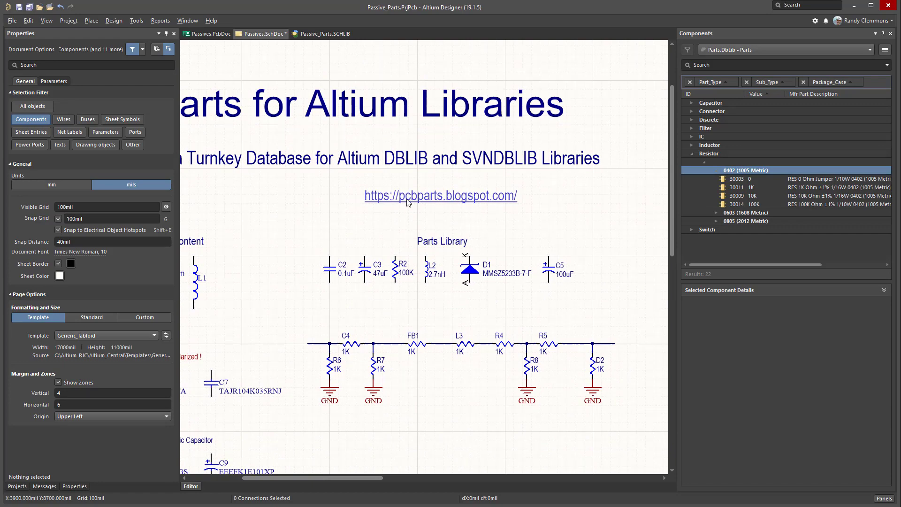
mouse_move(426, 206)
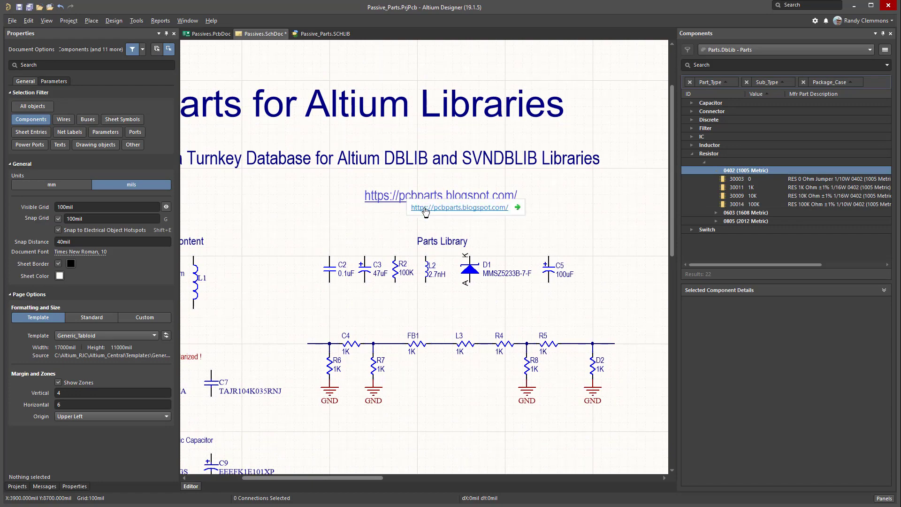
Reopen the Parts blog from the schematic link and reach the 32-bit and 64-bit download buttons
click(459, 206)
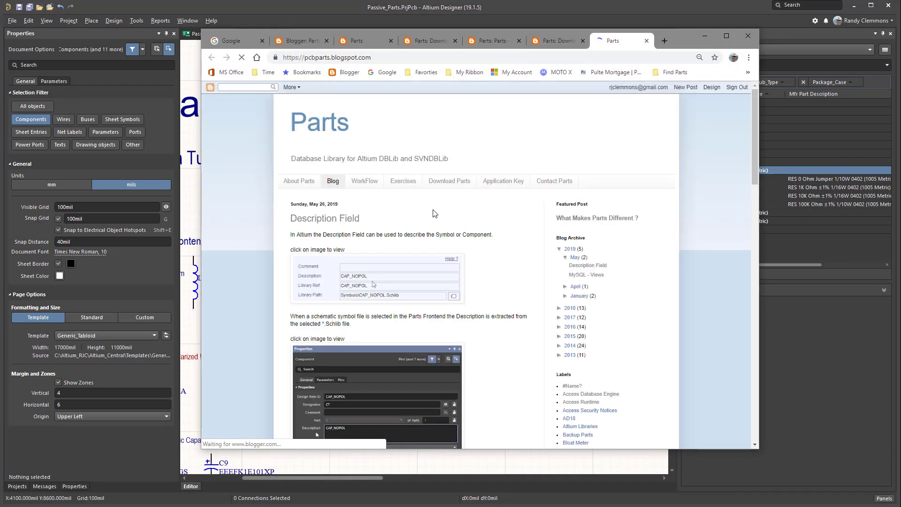
click(448, 181)
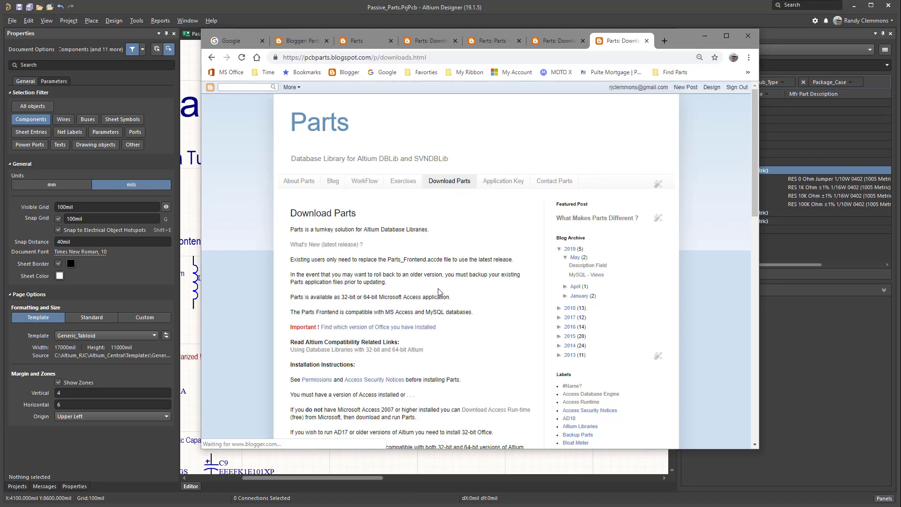
scroll(down, 3)
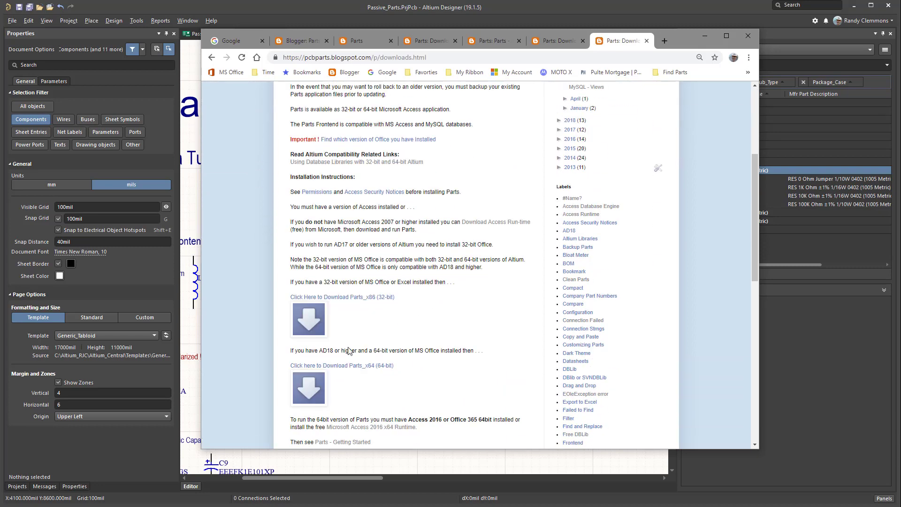
mouse_move(317, 320)
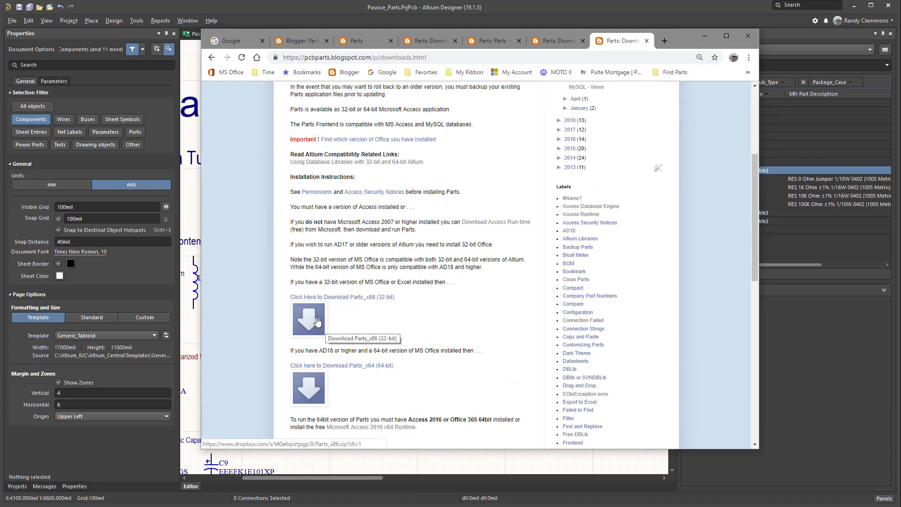
mouse_move(304, 398)
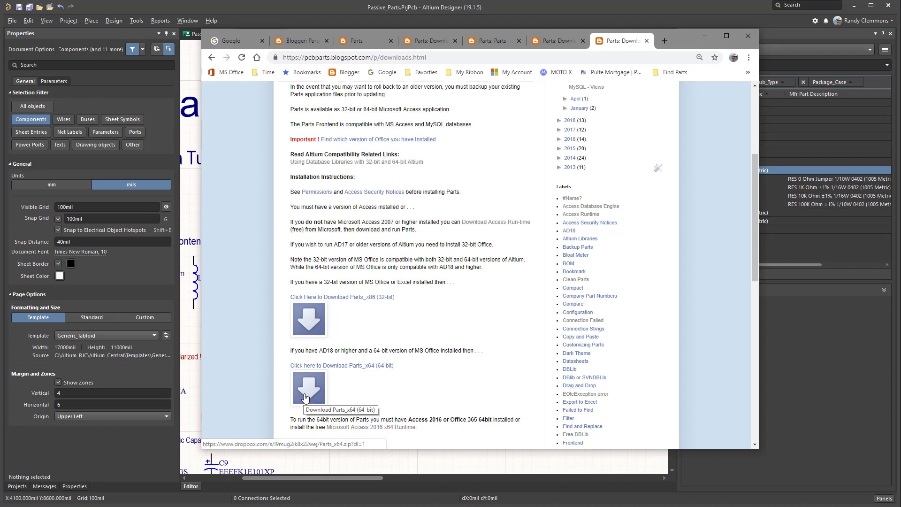
mouse_move(309, 397)
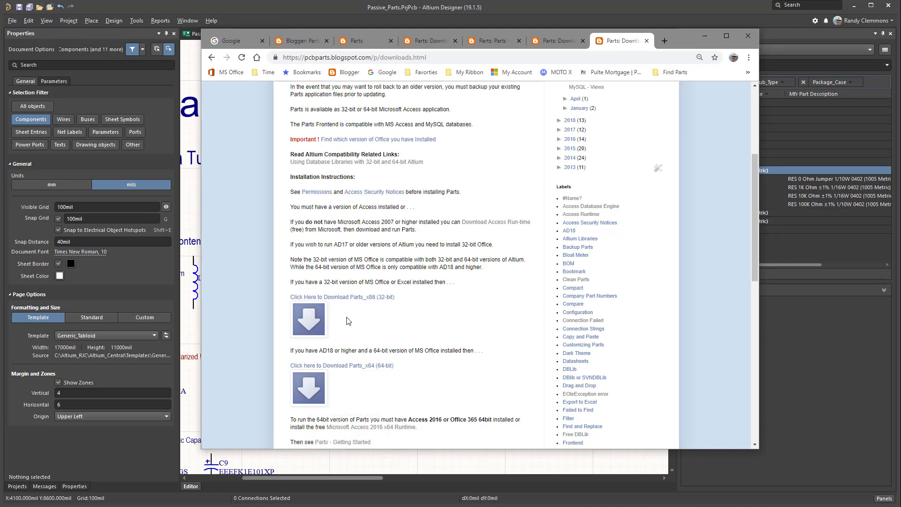
mouse_move(317, 319)
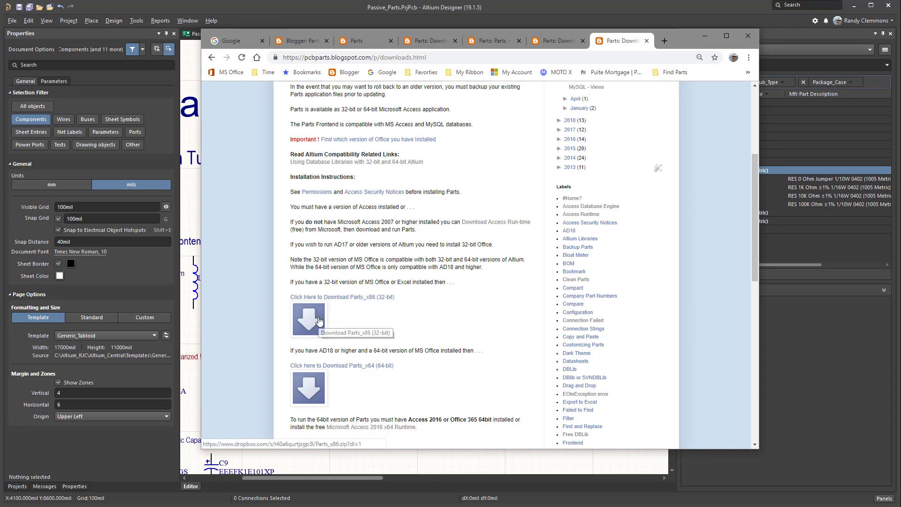
mouse_move(324, 319)
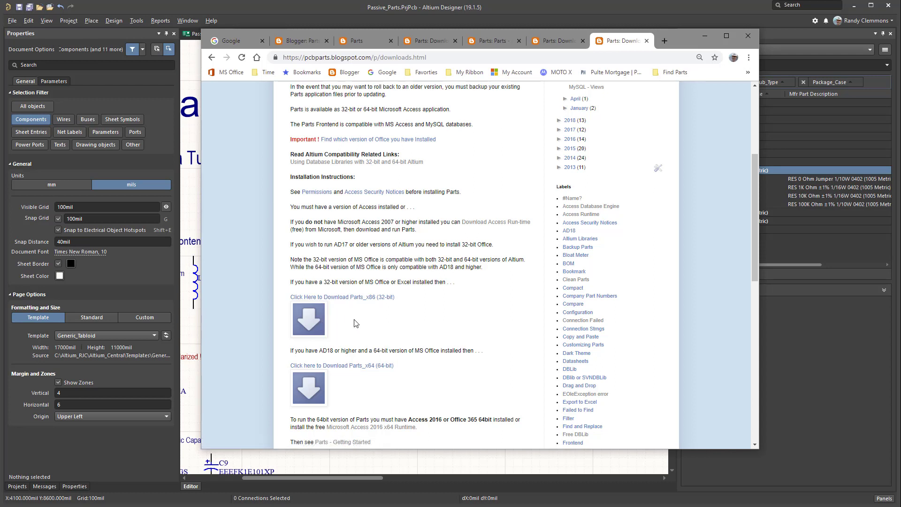
mouse_move(351, 402)
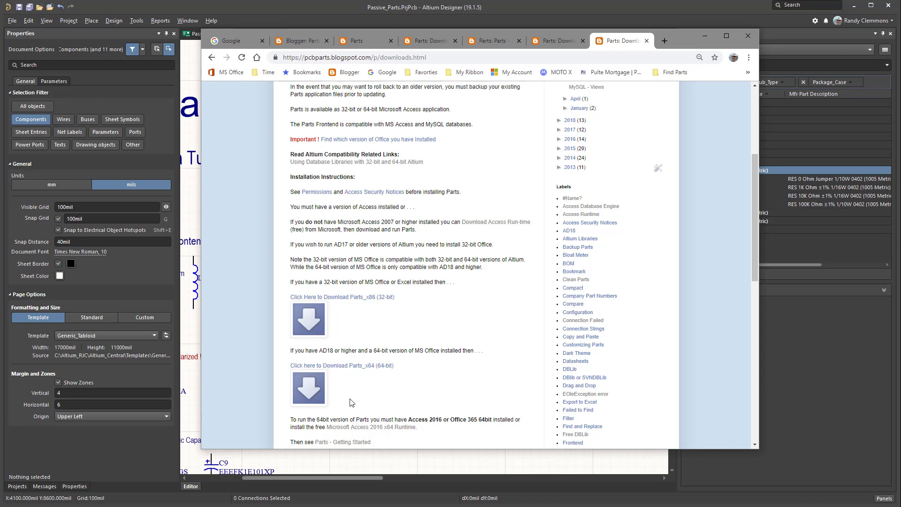
mouse_move(308, 391)
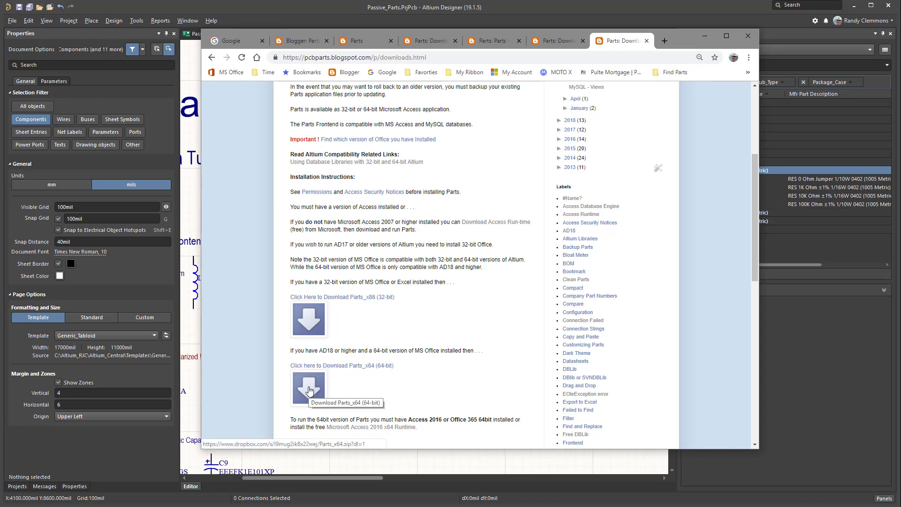